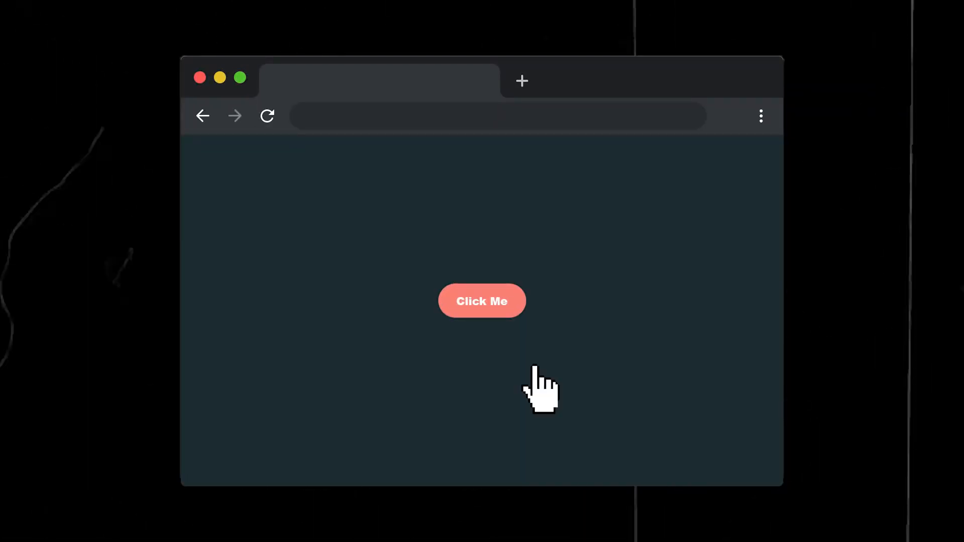
# Add the Loading... heading to index.html and centre the body as a full-height flex column.
pyautogui.click(482, 300)
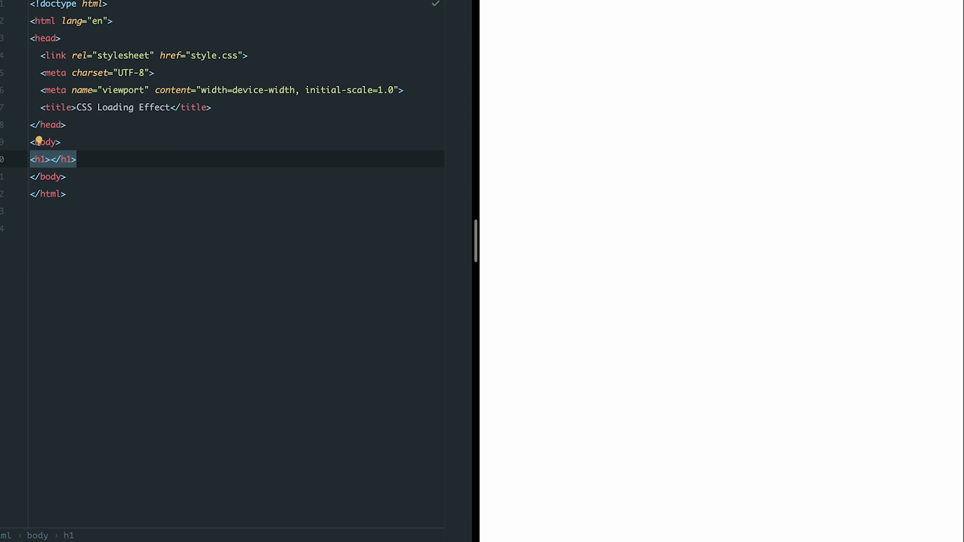
pyautogui.write('Loading')
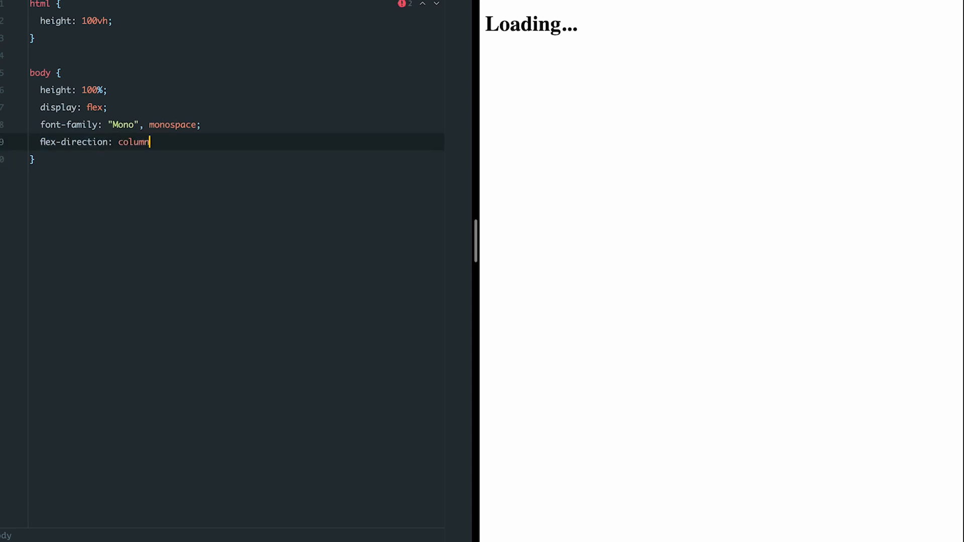
pyautogui.write('align-items: center;')
pyautogui.write('font-si')
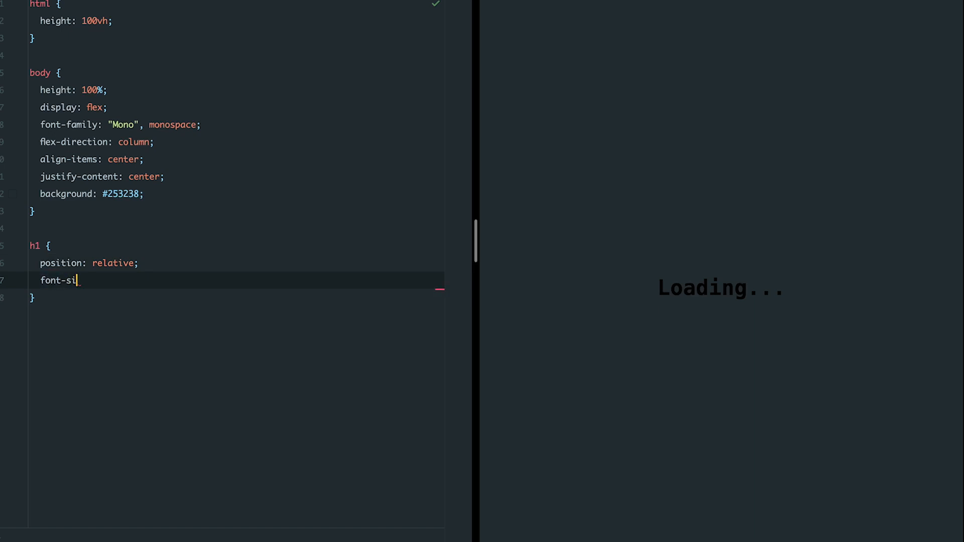
# Style h1 as relative, 50px, uppercase, colour #212121 with a 10px solid #212121 bottom border.
pyautogui.write('ze: 50px;')
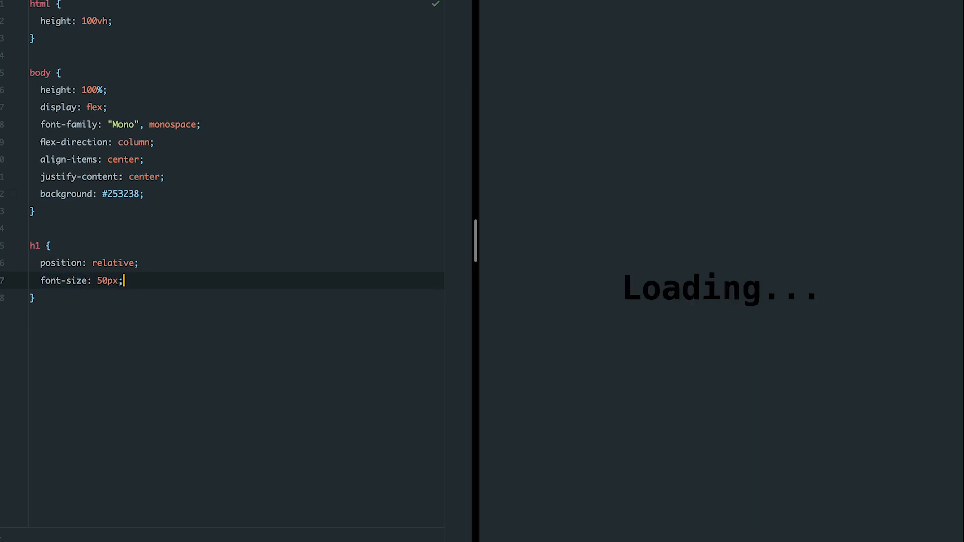
pyautogui.write('text-transform: uppercase;')
pyautogui.write('color:')
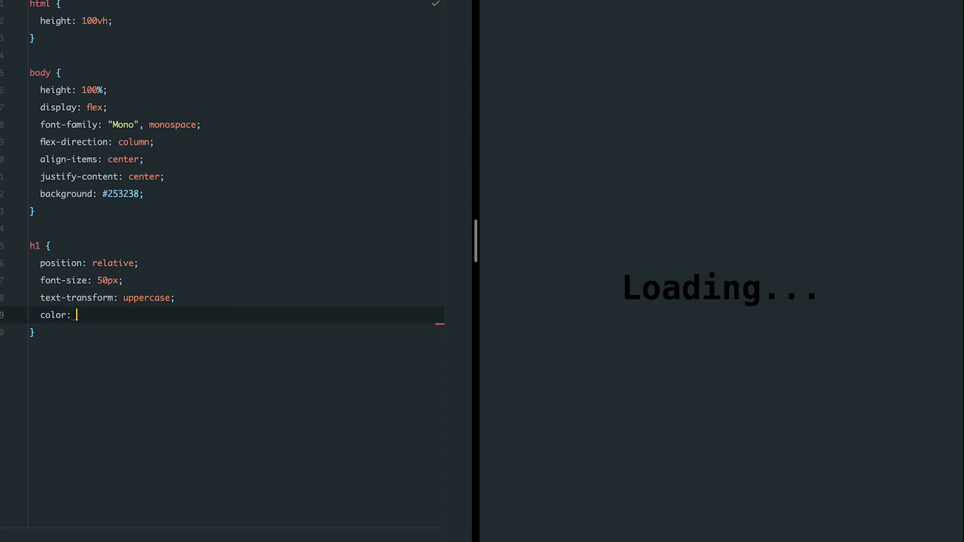
pyautogui.write('#212121;')
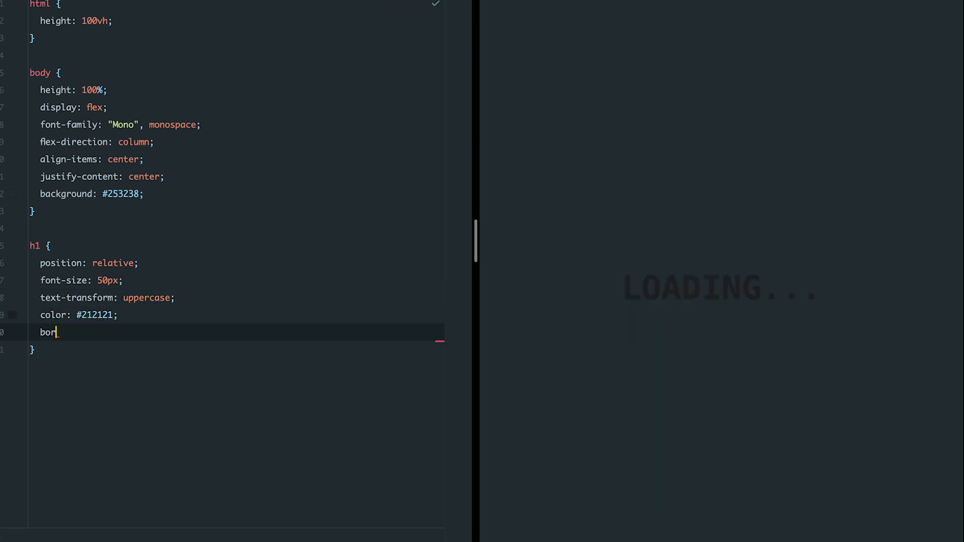
pyautogui.write('der-bottom: 10px')
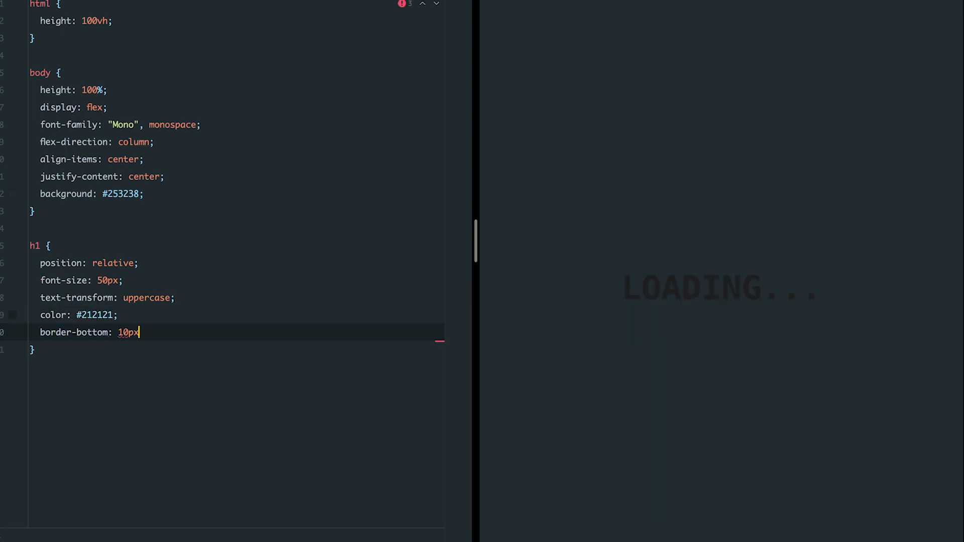
pyautogui.write('solid #212121;')
pyautogui.write('h1:before {')
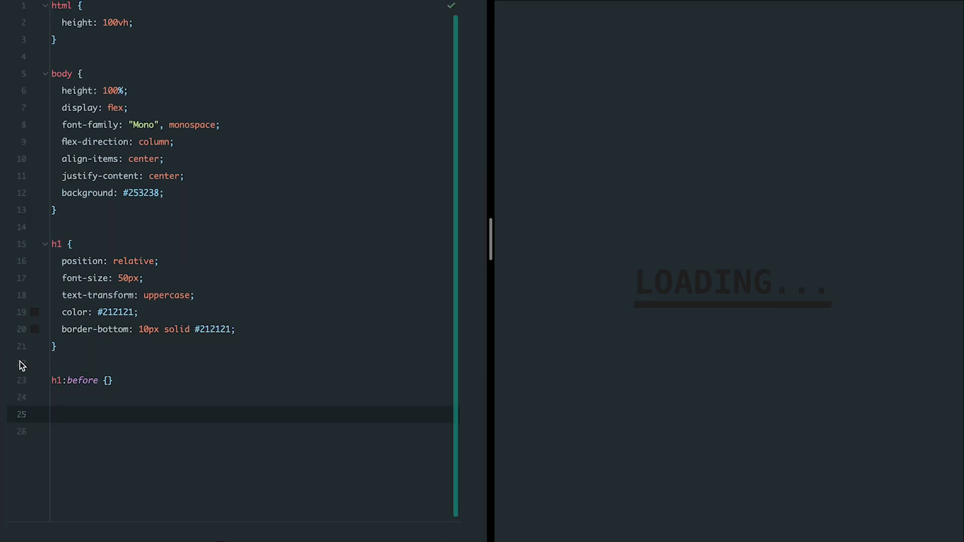
# Give h1:before top 0, left 0, content 'Loading', colour #00ffff and absolute position.
pyautogui.write('top: 0')
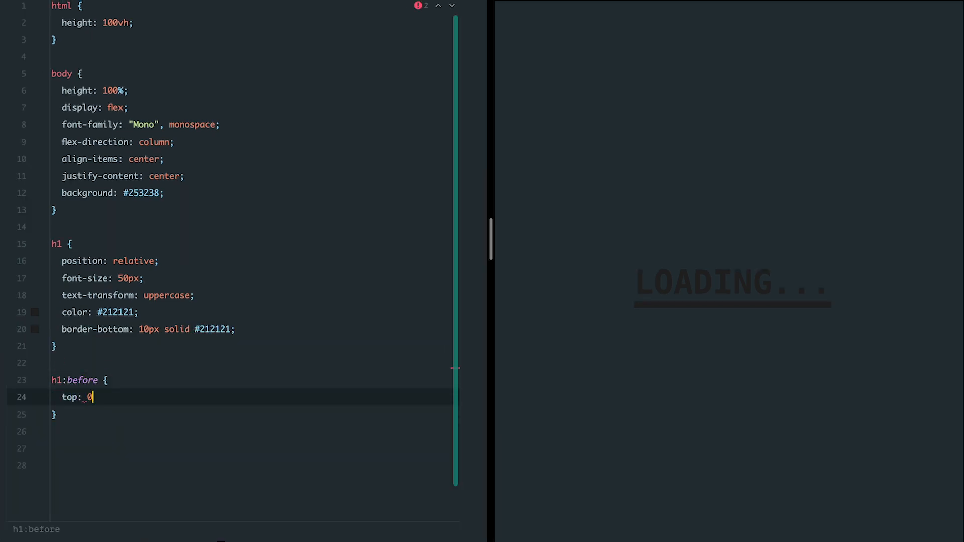
pyautogui.write(';')
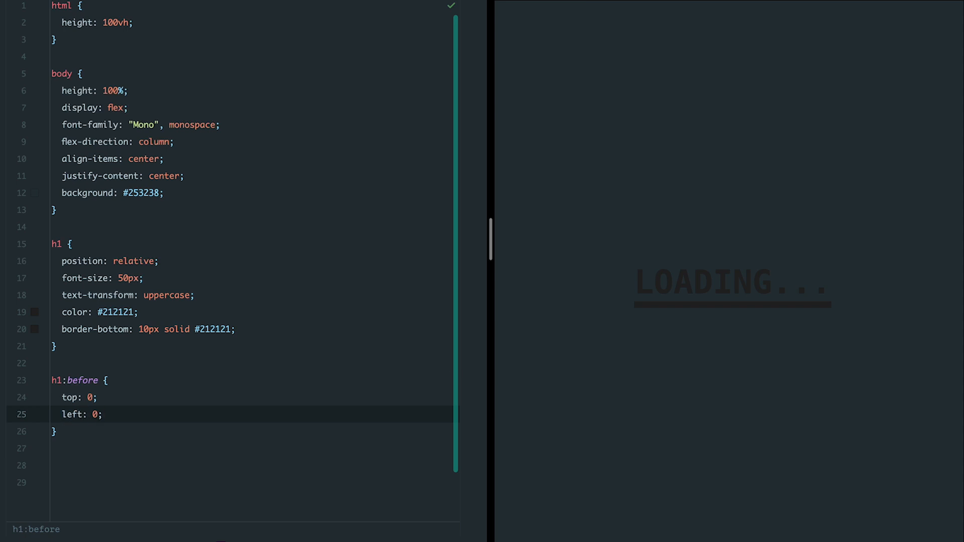
pyautogui.write("content: 'Loading'")
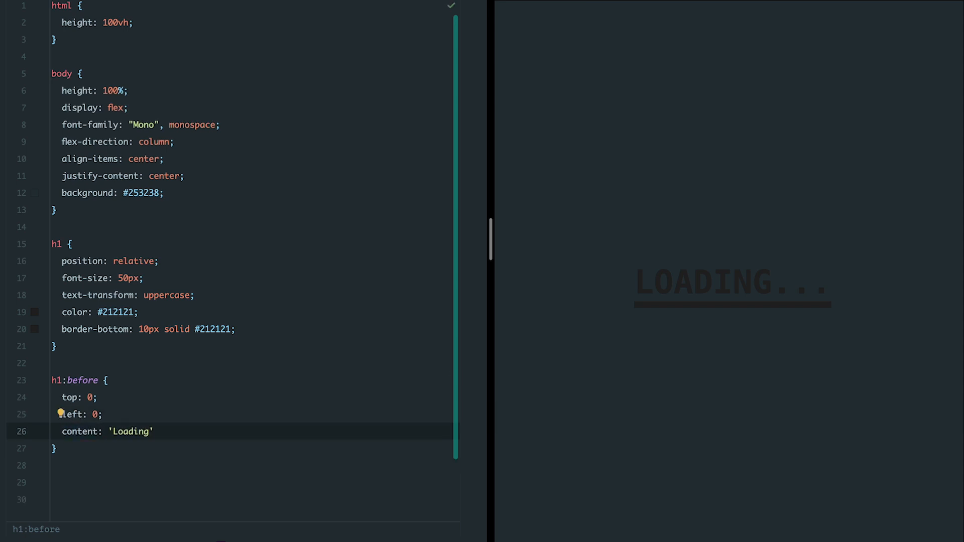
pyautogui.write('color: #')
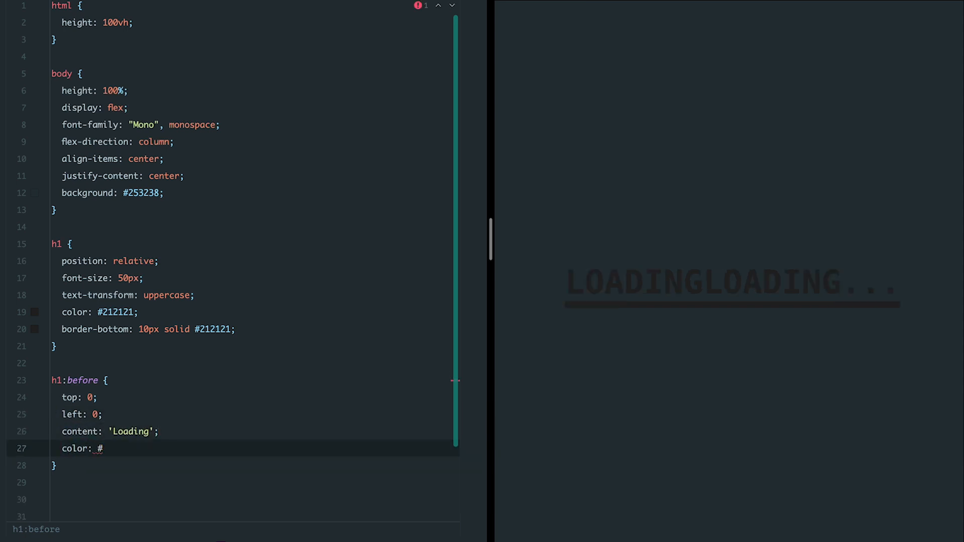
pyautogui.write('00ffff;')
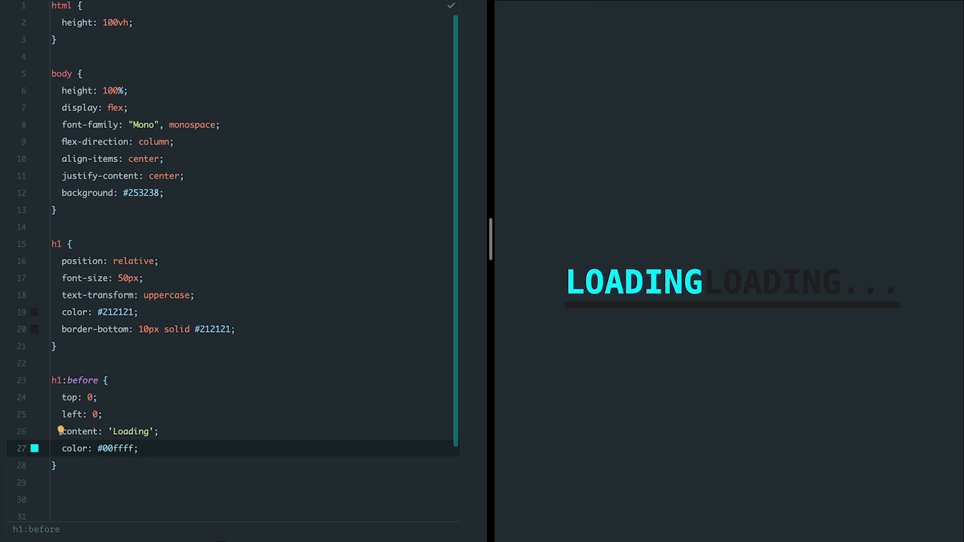
pyautogui.write('position: absolute;')
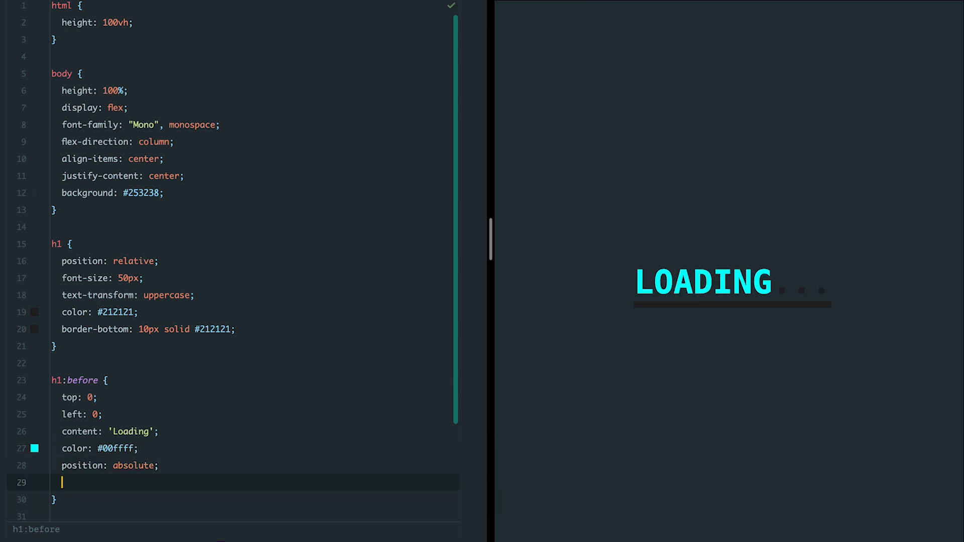
# Clip the overlay with overflow hidden and add a 10px solid #00ffff bottom border.
pyautogui.write('overflow: hidden;')
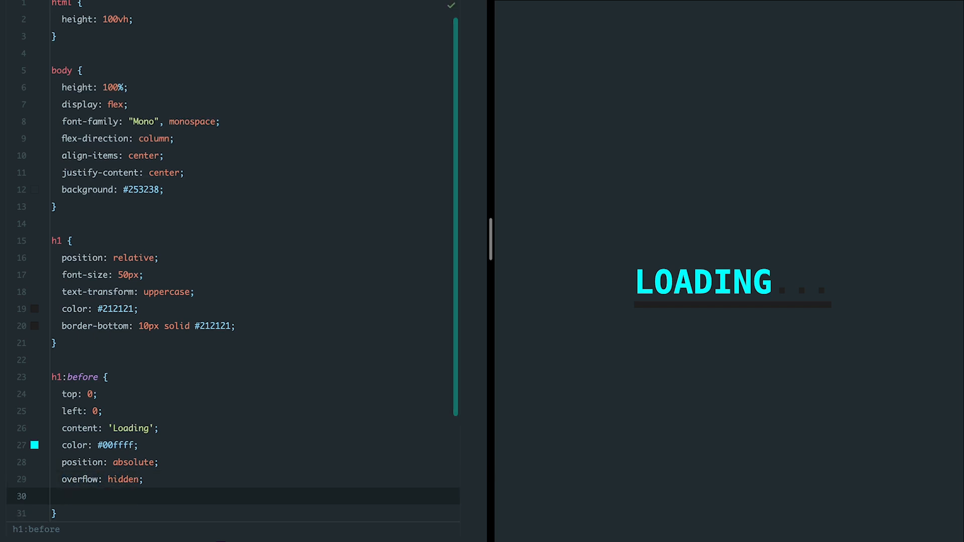
pyautogui.write('border-bottom')
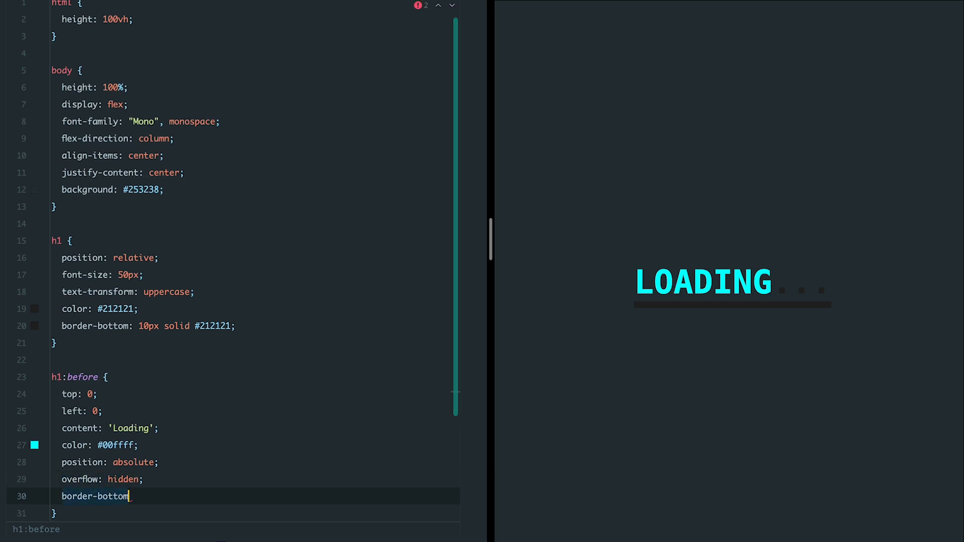
pyautogui.write(': 10px solid')
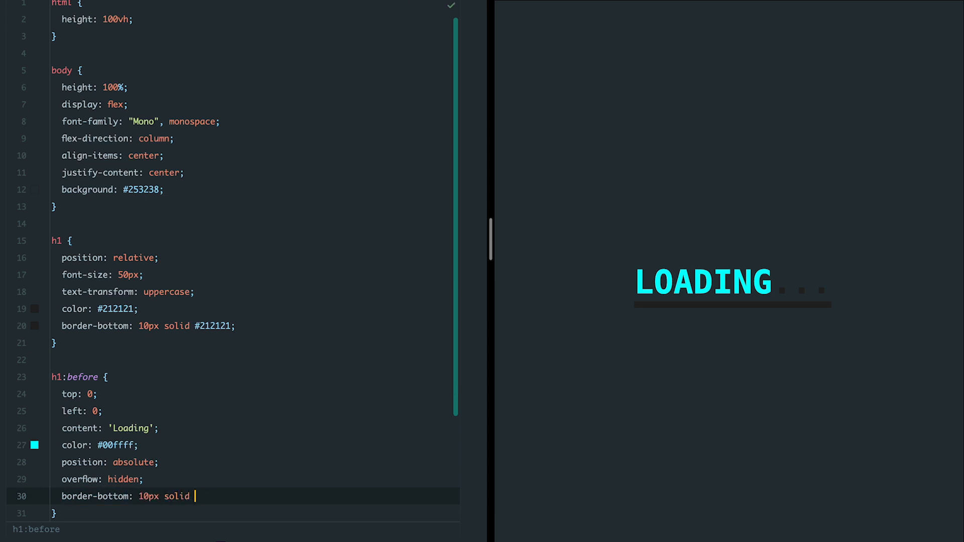
pyautogui.write('#00ffff;')
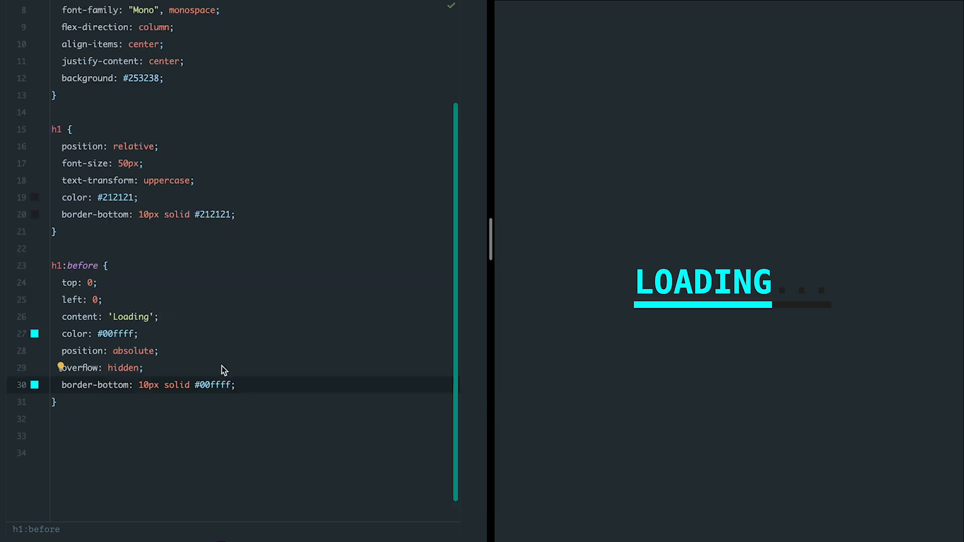
pyautogui.write('@keyframes loading {')
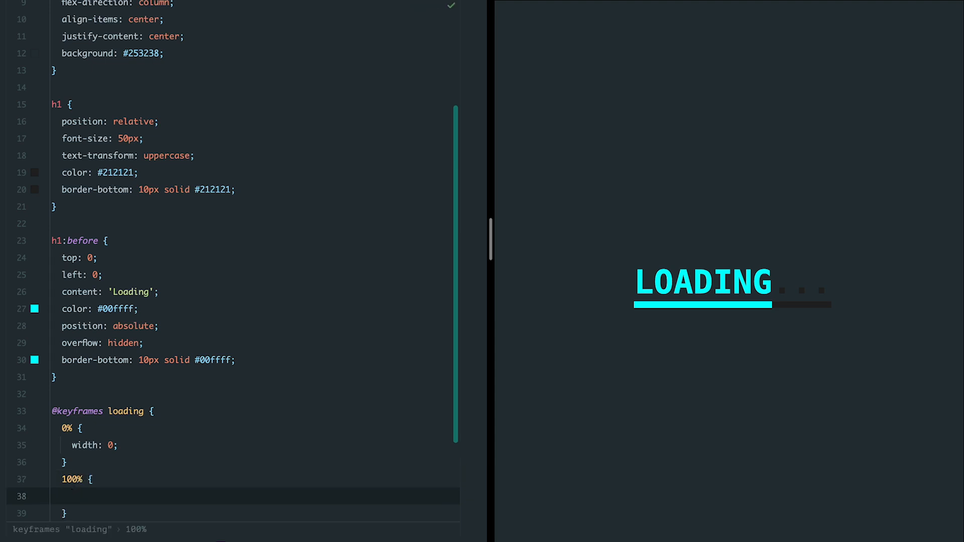
pyautogui.write('width: 100%;')
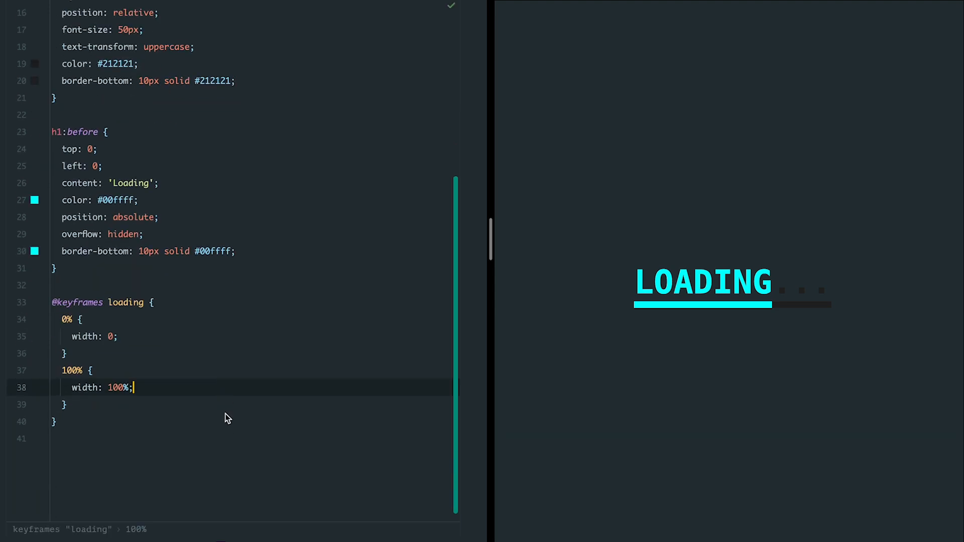
pyautogui.write('animation: loading 8s inf')
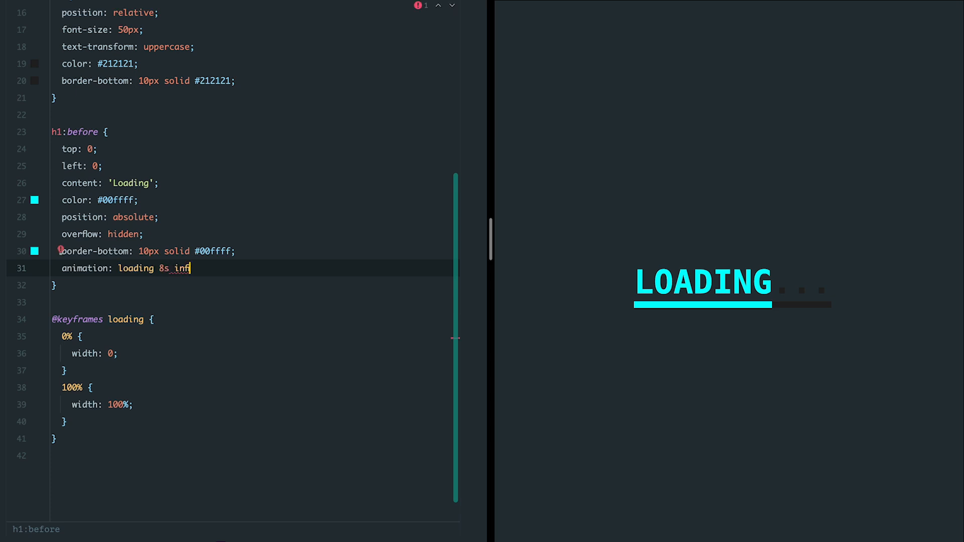
pyautogui.write('inite linear;')
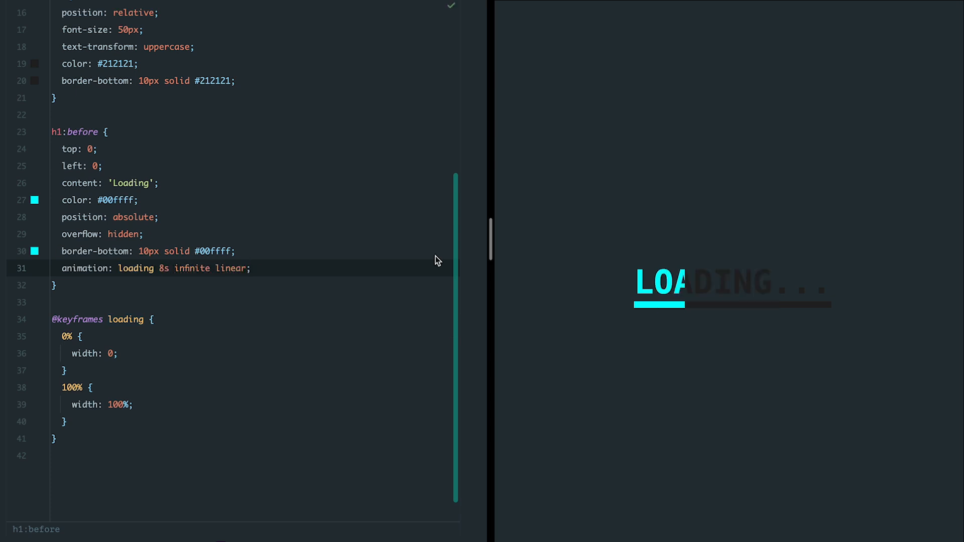
pyautogui.moveTo(724, 350)
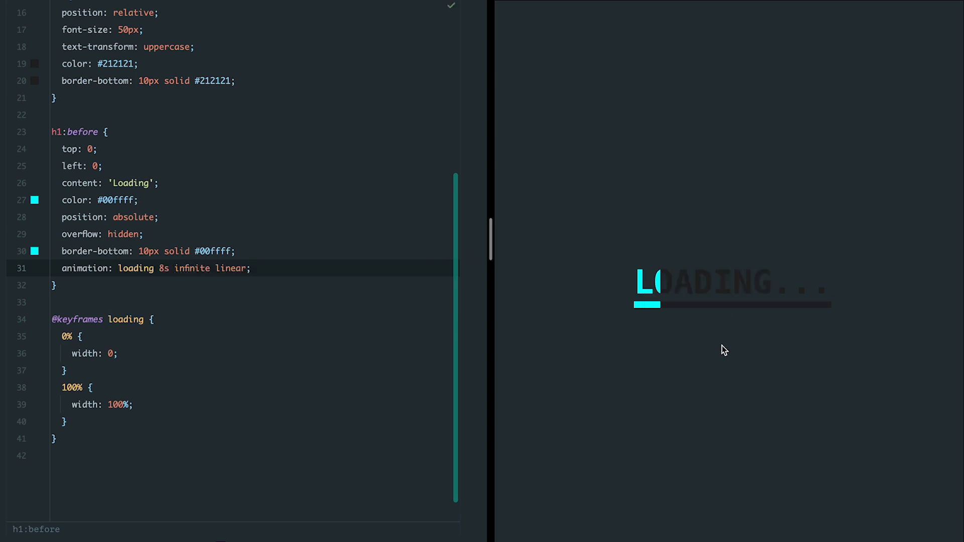